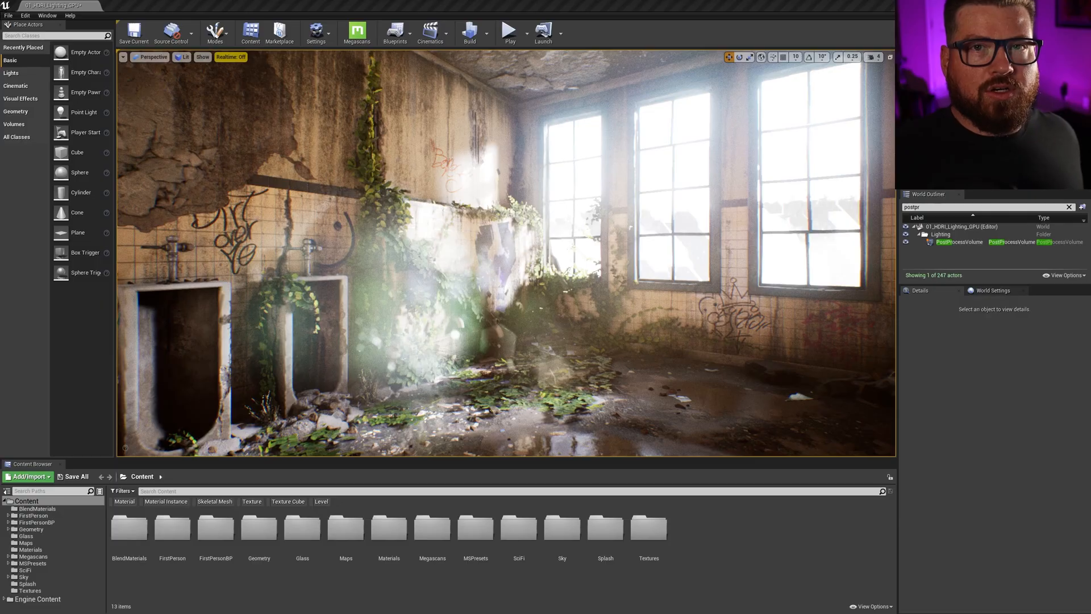
Step: Review the precomputed lighting quality levels and the world's Lightmass settings
key("Alt+Tab")
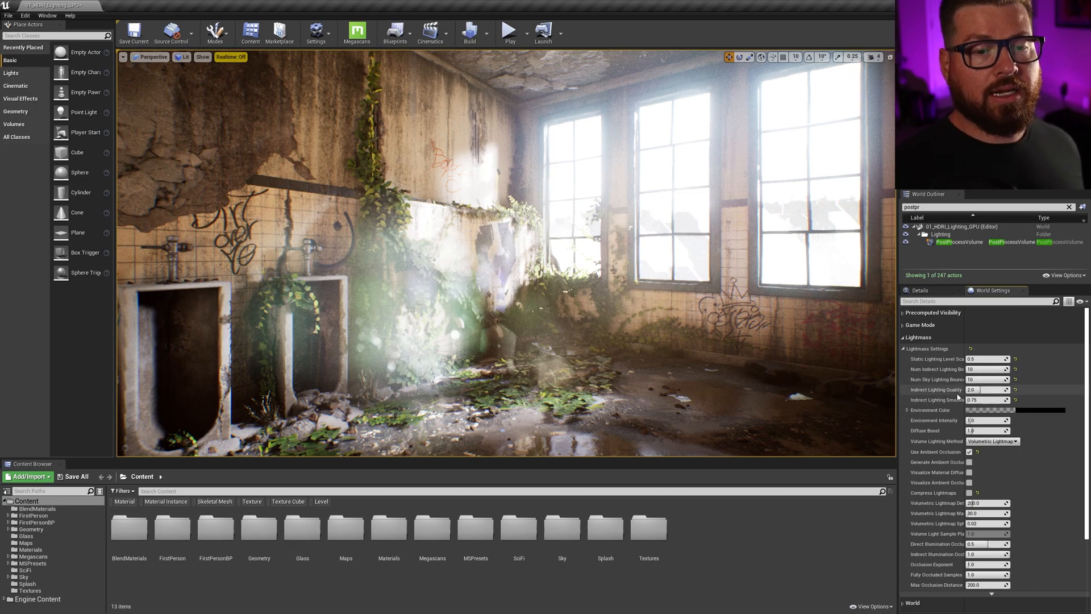
mouse_move(936, 409)
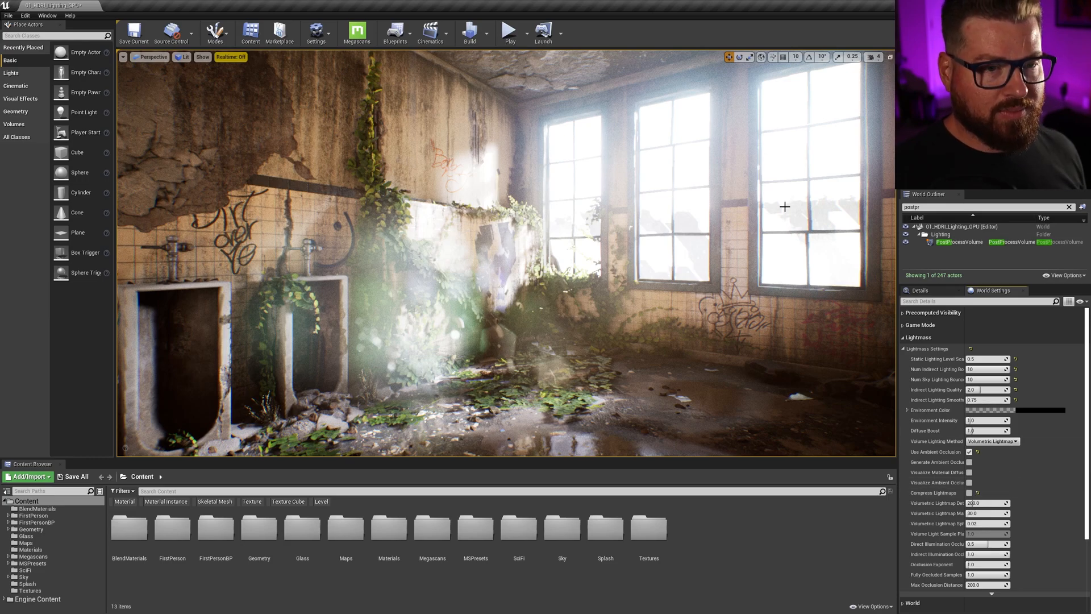
left_click(469, 32)
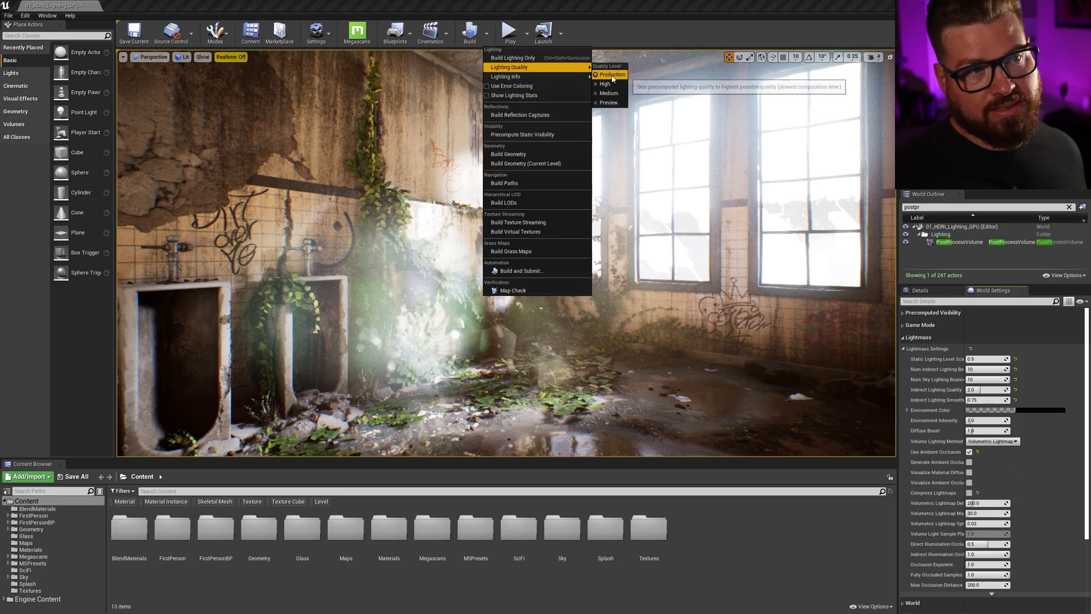
left_click(611, 75)
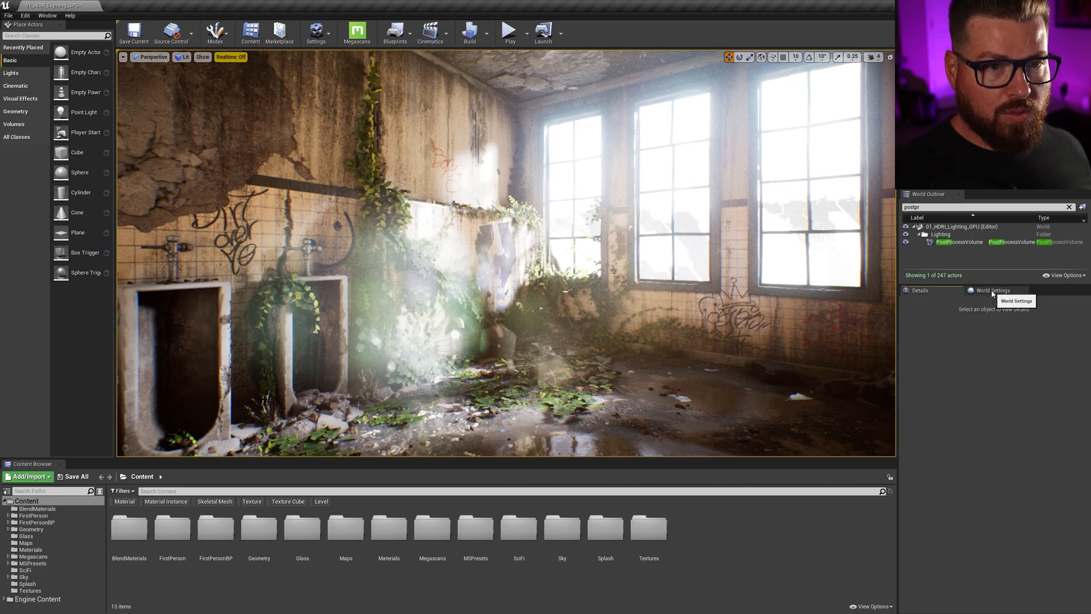
left_click(991, 290)
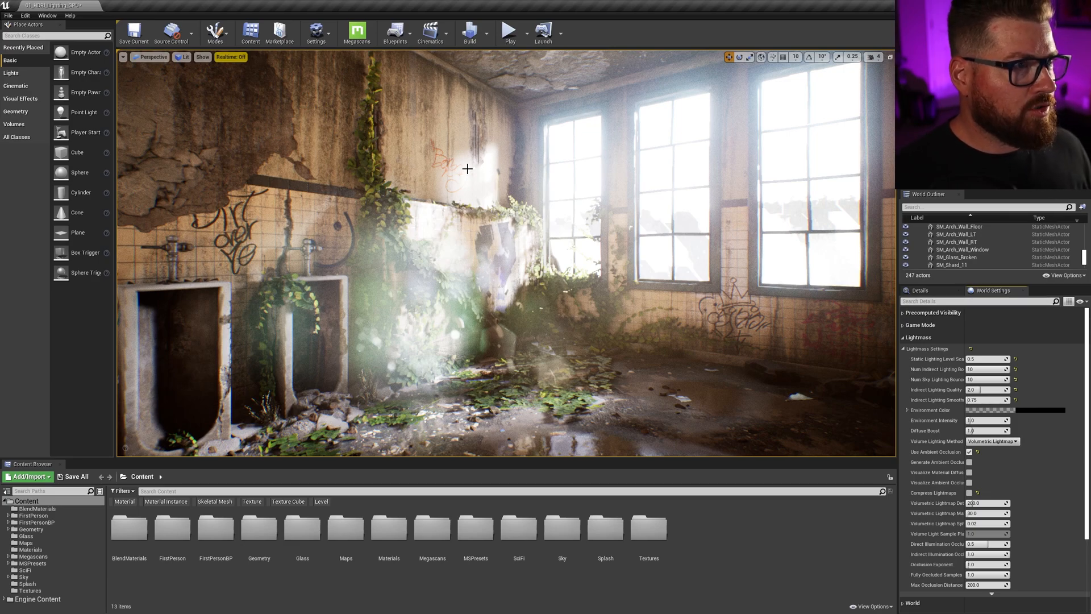
Step: Find the GPU Lightmass plugin in the Plugins browser by searching 'gpu'
left_click(316, 32)
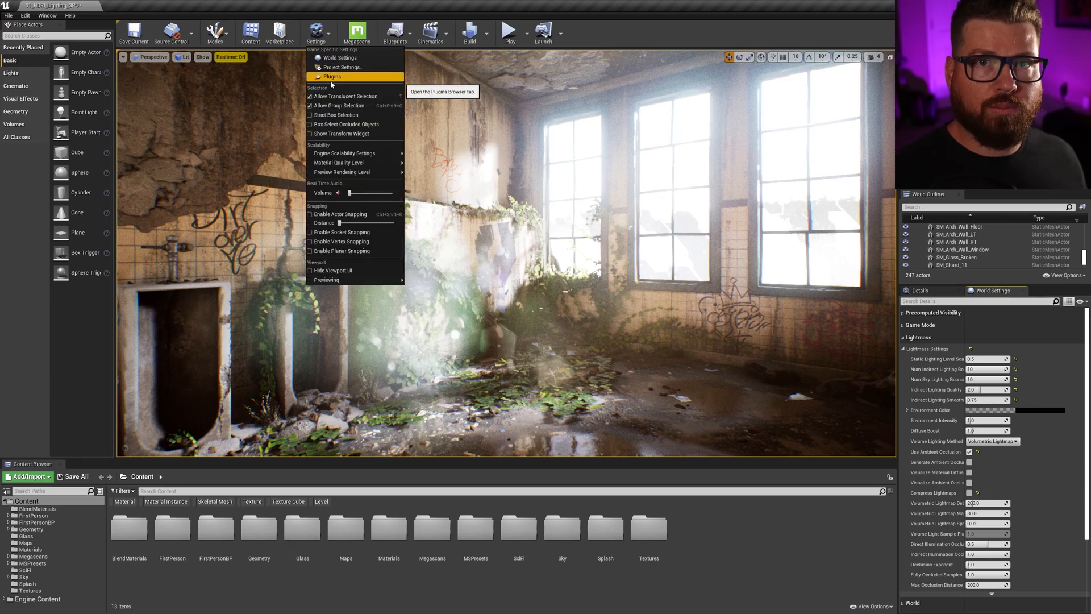
left_click(332, 76)
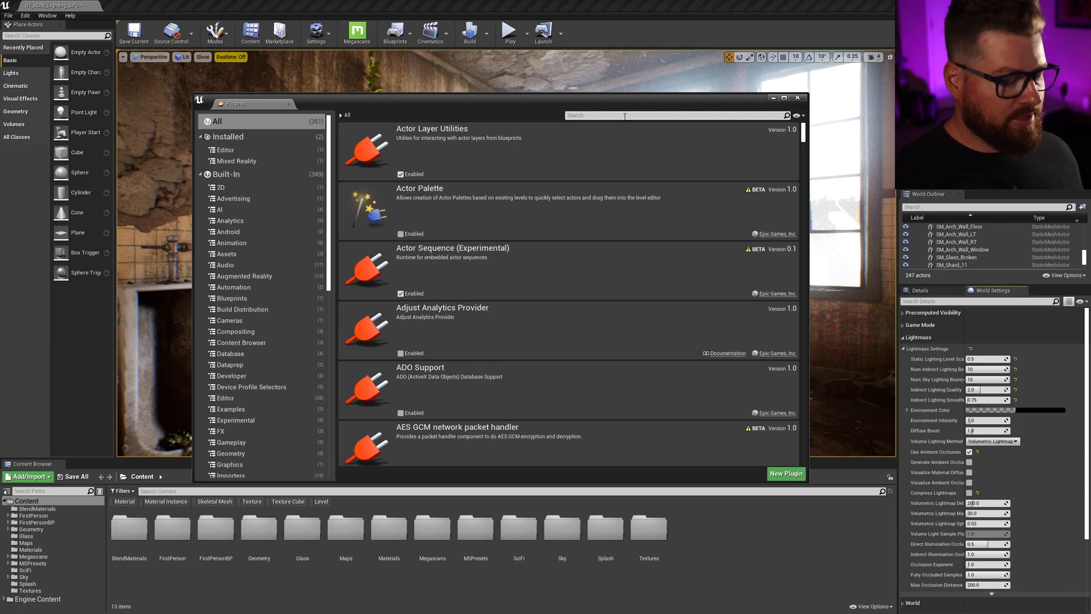
type("gpu")
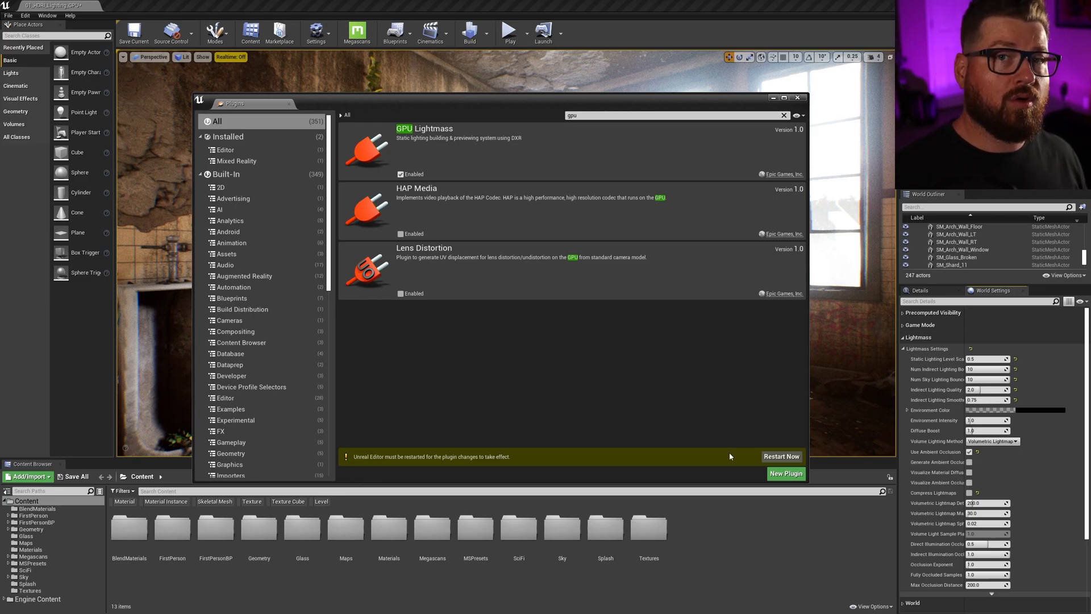
mouse_move(739, 465)
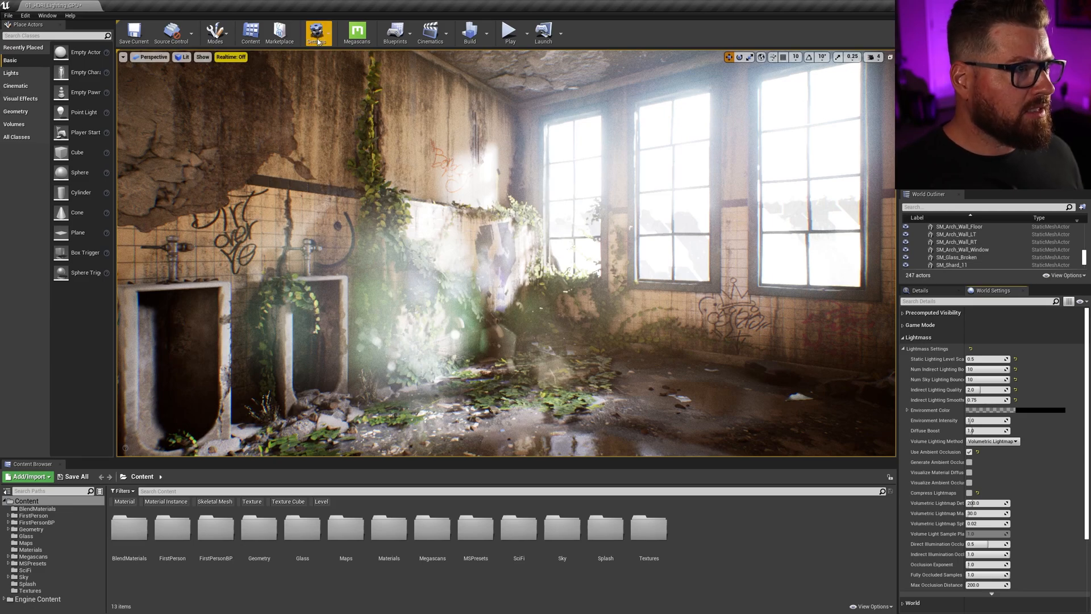
Step: Enable Ray Tracing under Engine - Rendering, found by searching 'raytra'
left_click(318, 32)
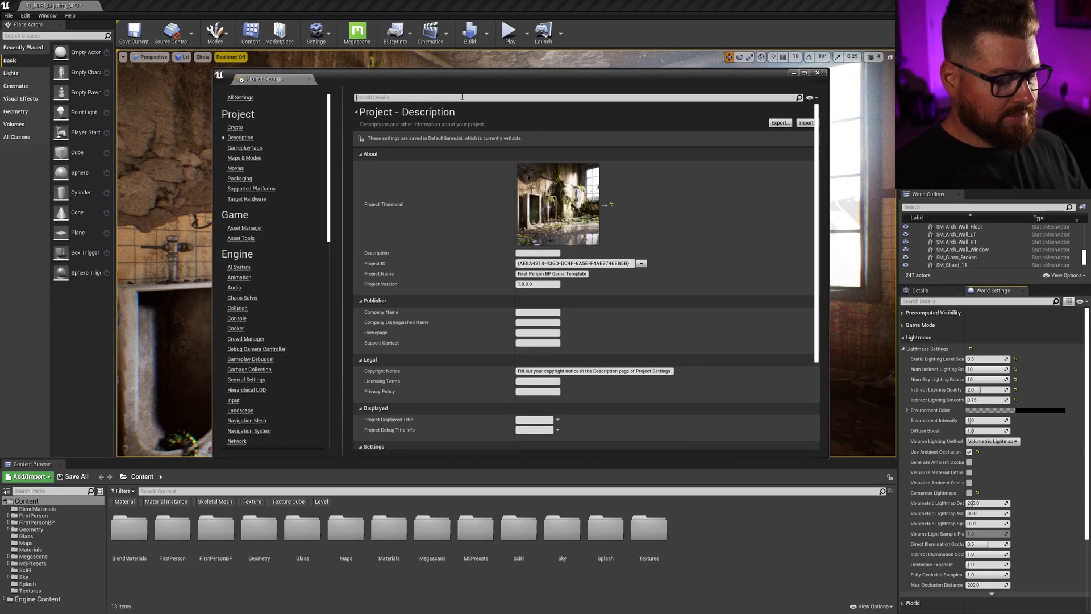
type("raytra")
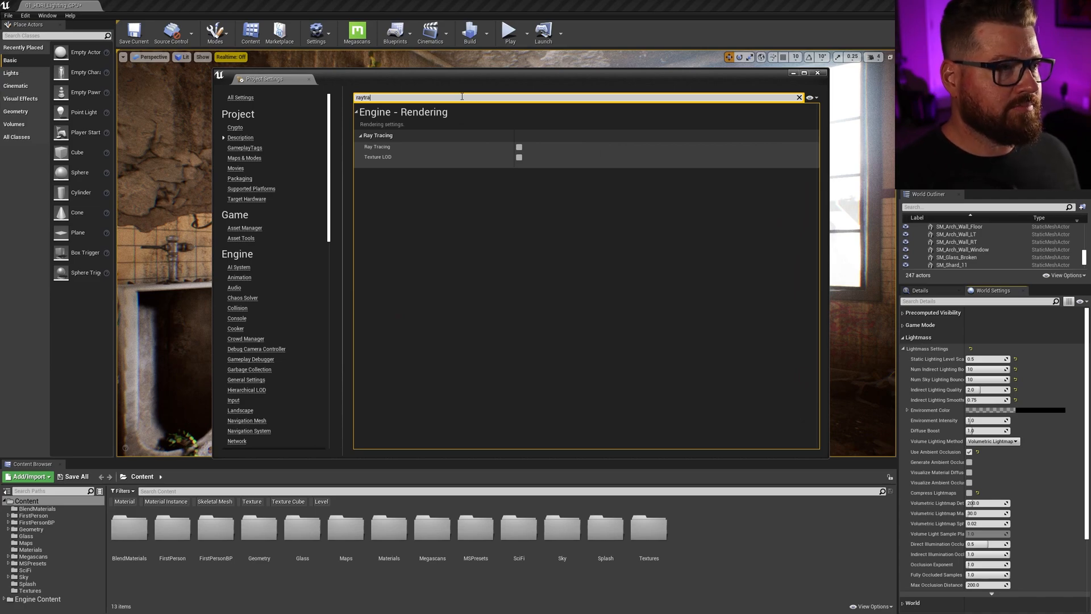
left_click(519, 146)
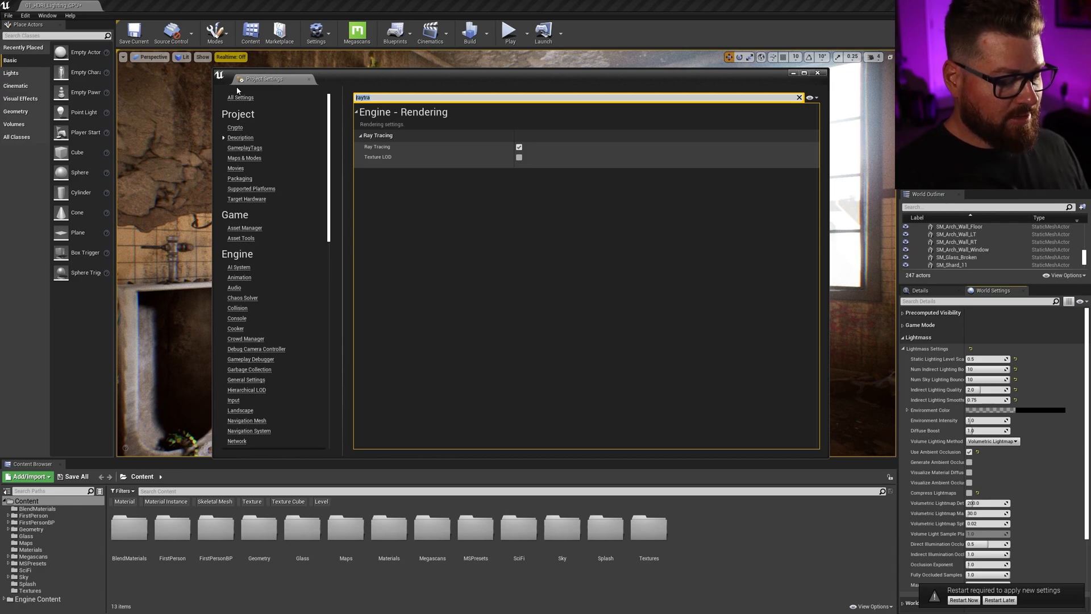
Step: Set the Windows Default RHI to DirectX 12, found by searching 'rhi'
type("rhi")
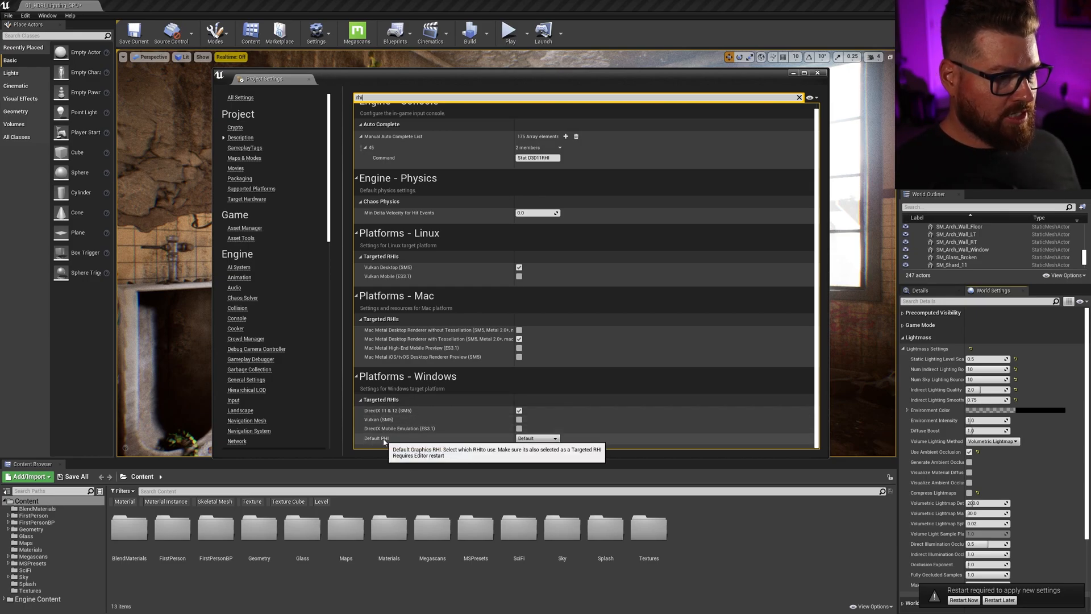
left_click(536, 438)
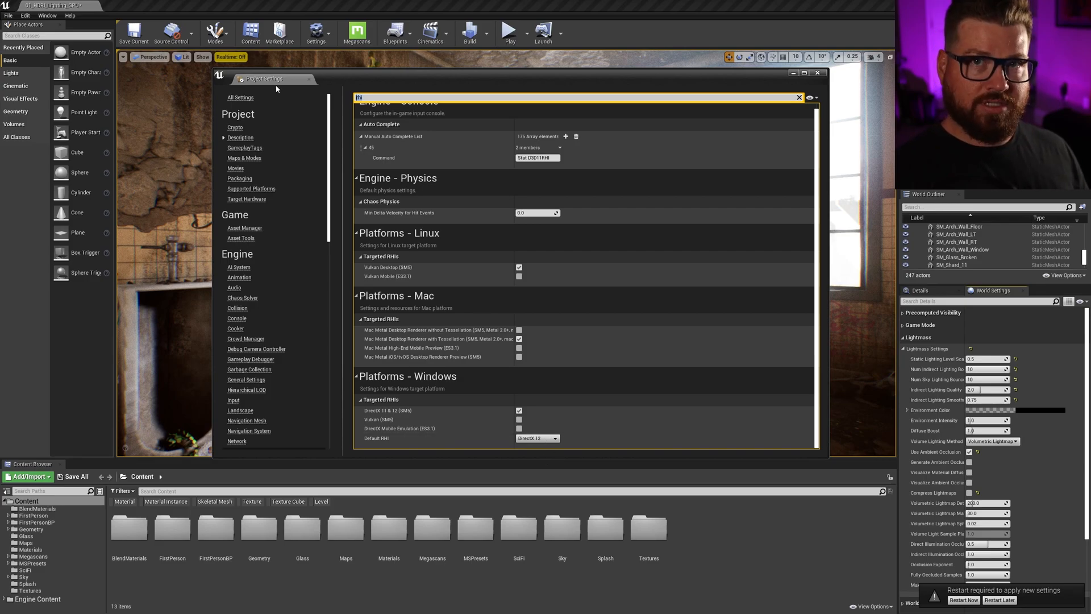
Step: Tick Enable virtual texture support and Enable virtual texture lightmaps, found by searching 'virtualtex'
type("virtualtex")
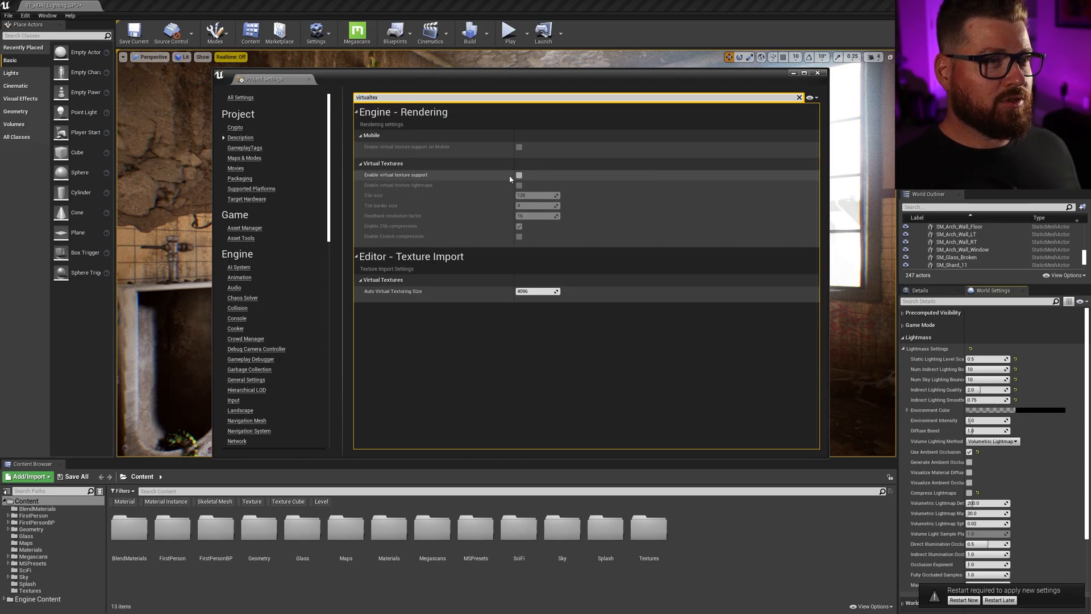
left_click(518, 174)
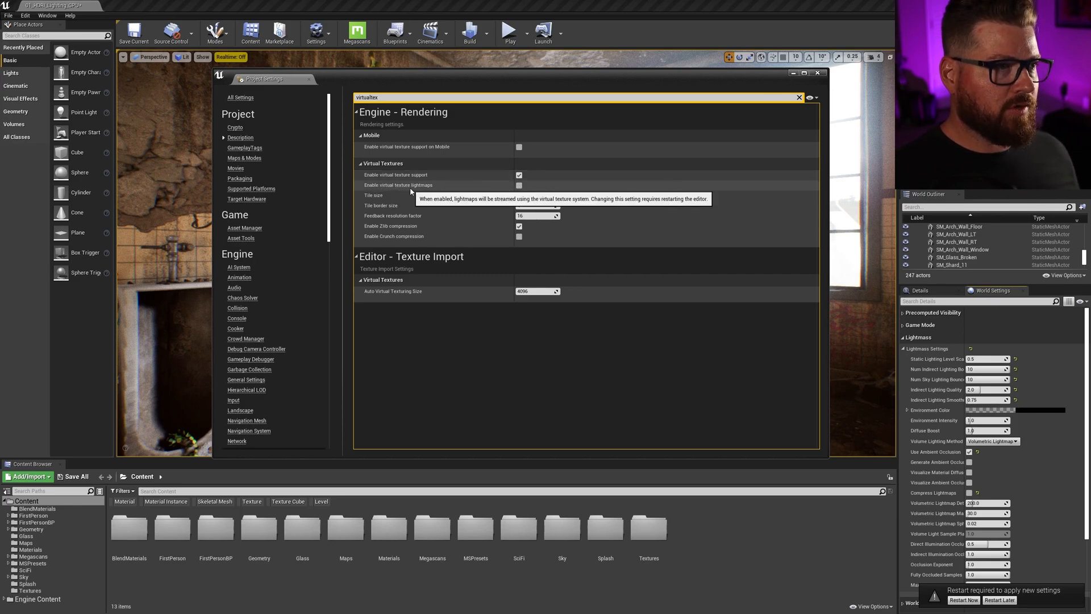
left_click(518, 185)
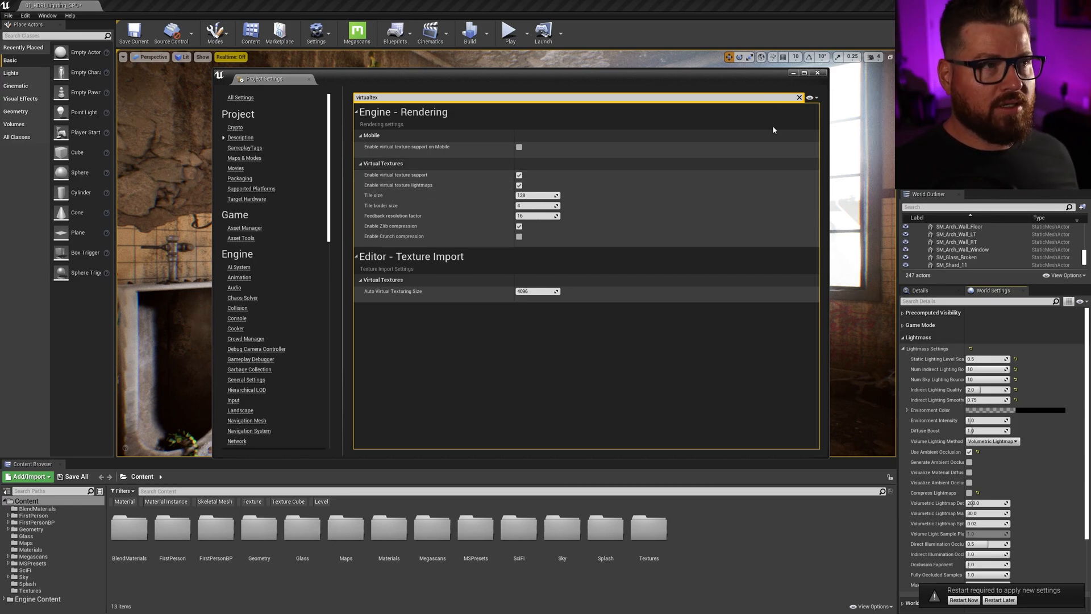
left_click(817, 73)
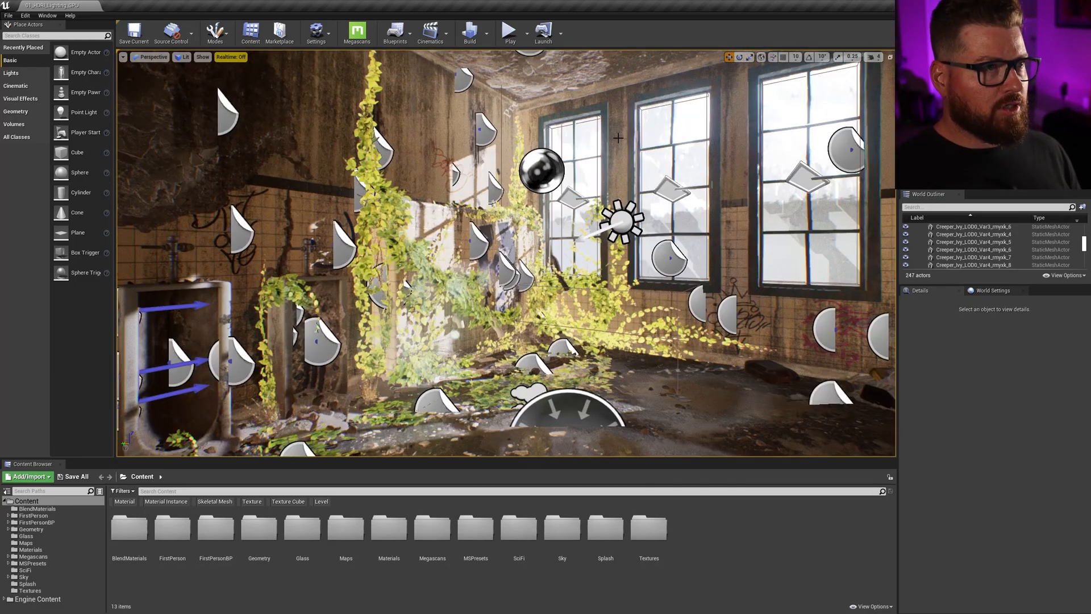
Step: Dock the GPU Lightmass panel from the Build menu
left_click(469, 31)
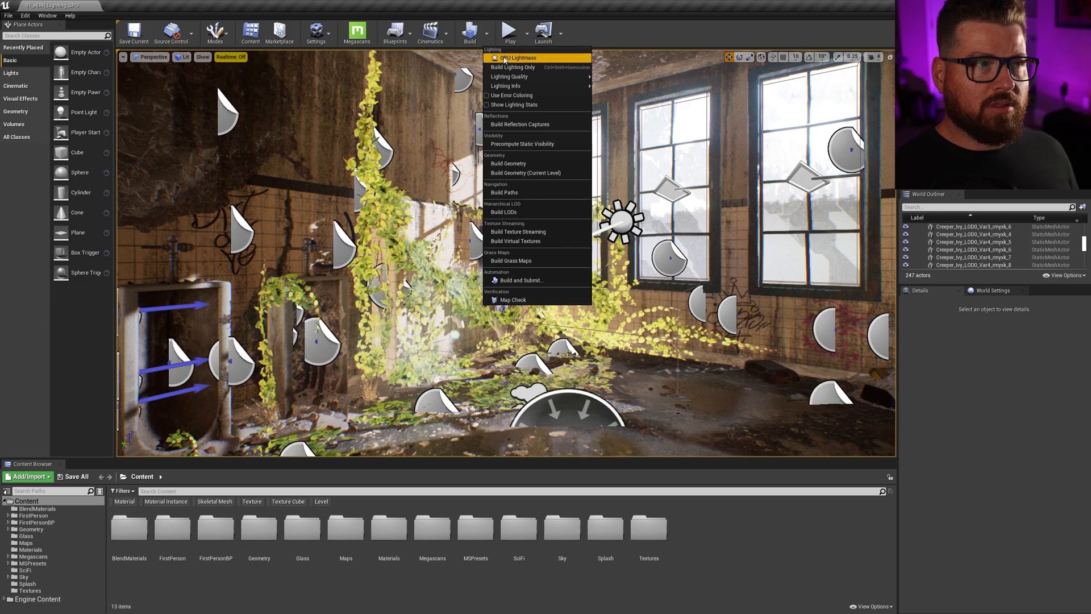
left_click(512, 57)
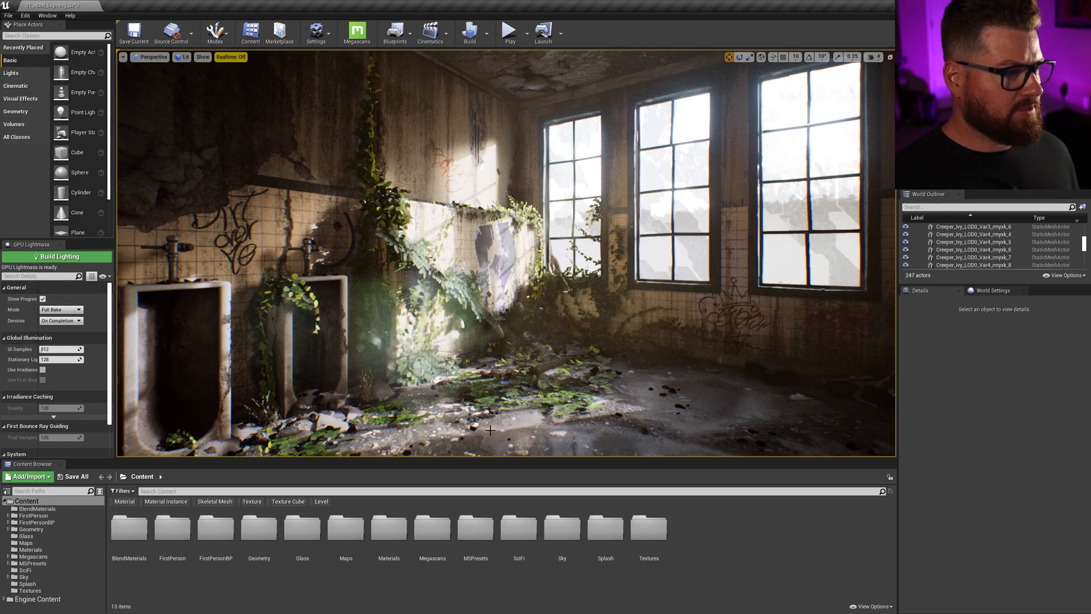
Step: Change the GPU Lightmass Mode dropdown to Full Bake
left_click(60, 309)
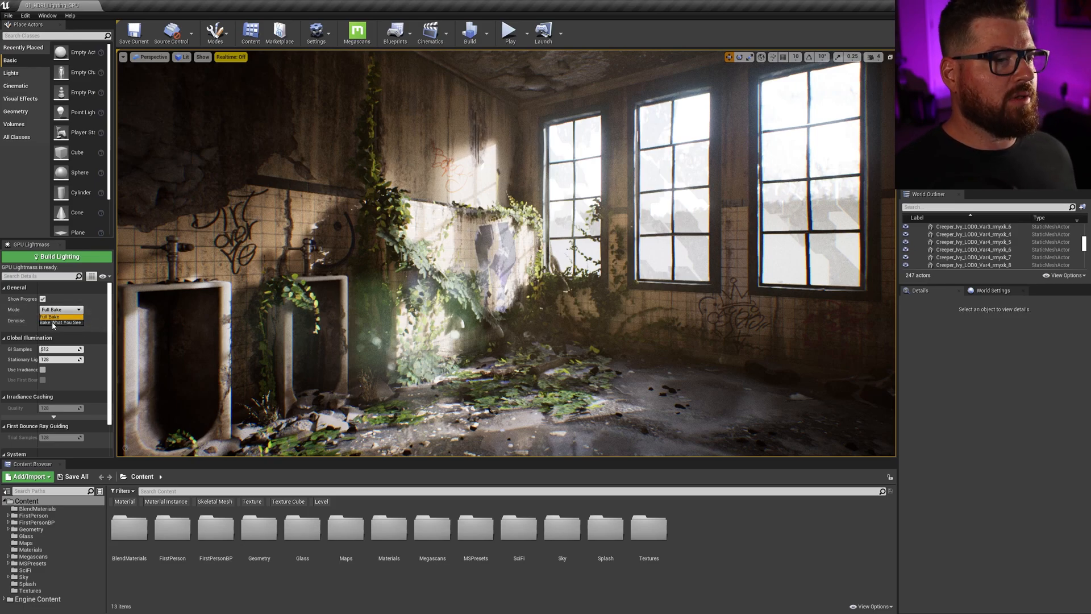
left_click(59, 321)
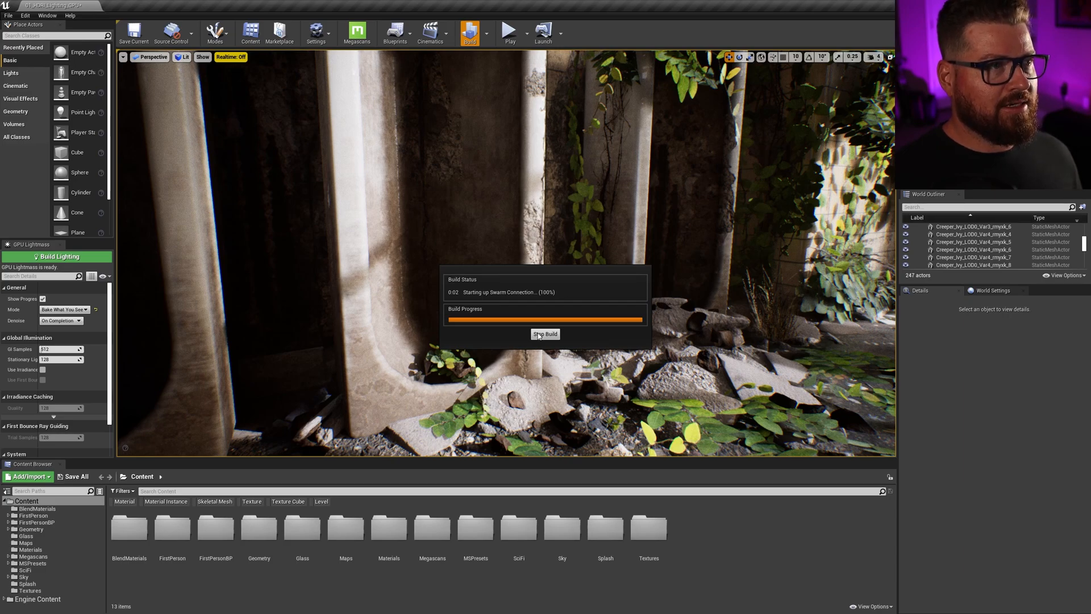
Step: Stop the Swarm lighting build and start a GPU Lightmass bake instead
left_click(545, 334)
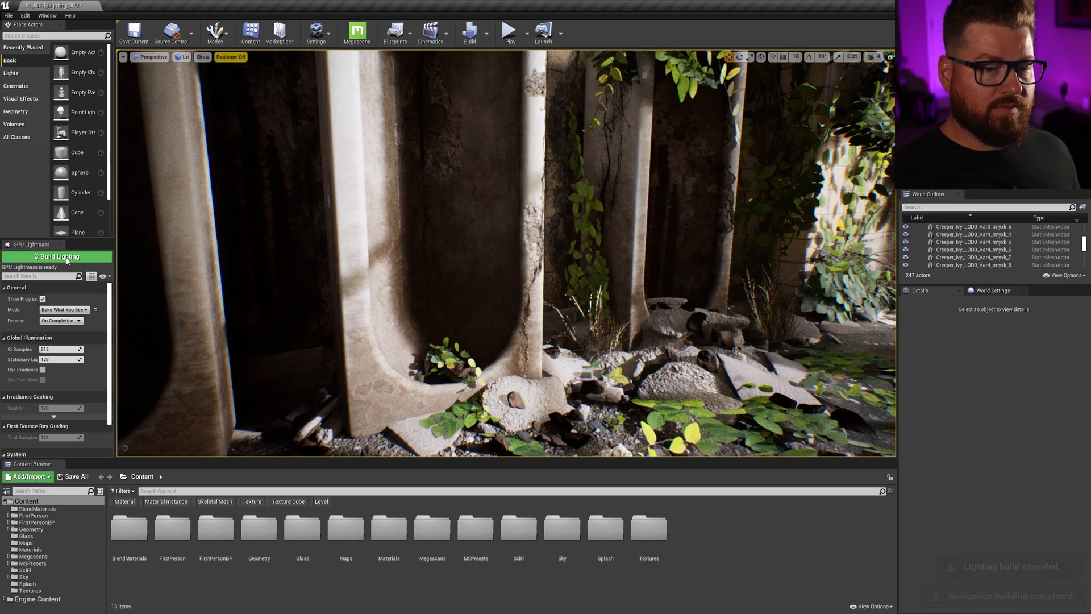
left_click(58, 256)
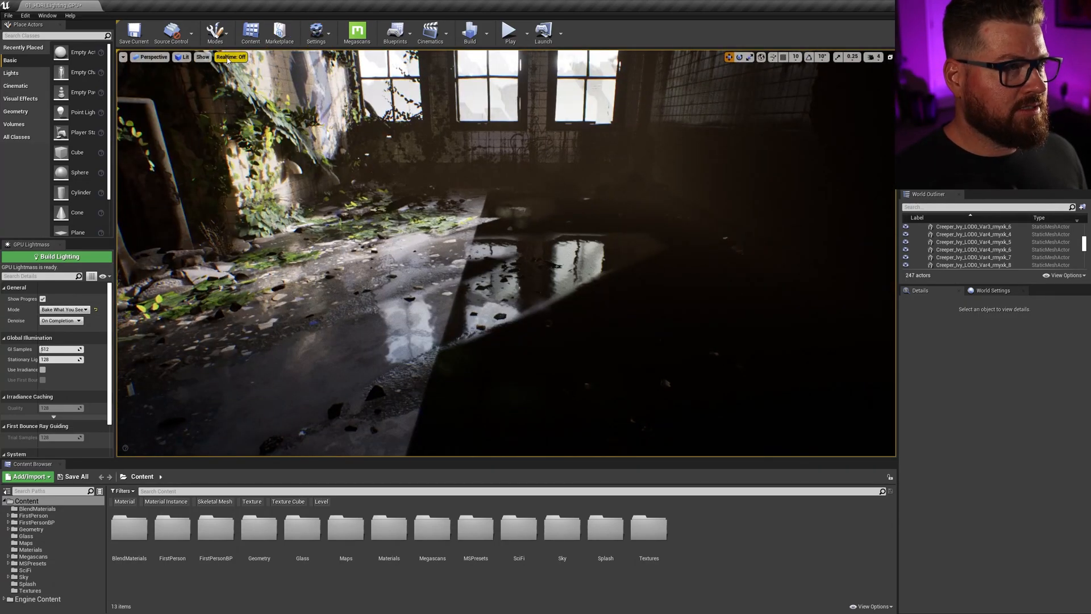
Step: Switch the viewport to Lighting Only, with GPU Lightmass Mode Full Bake and Denoise None
left_click(183, 57)
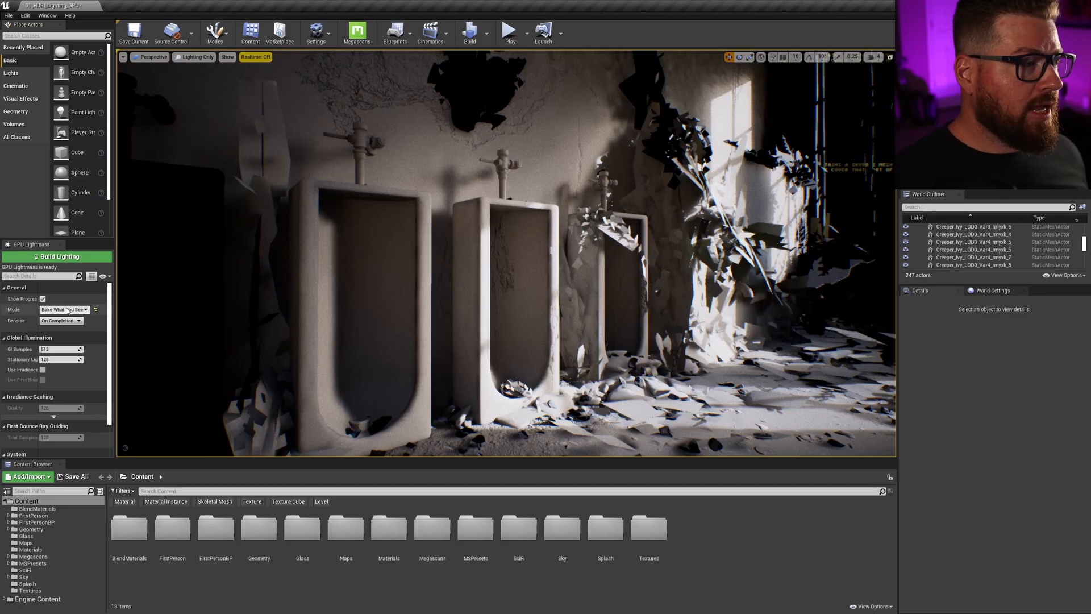
left_click(61, 310)
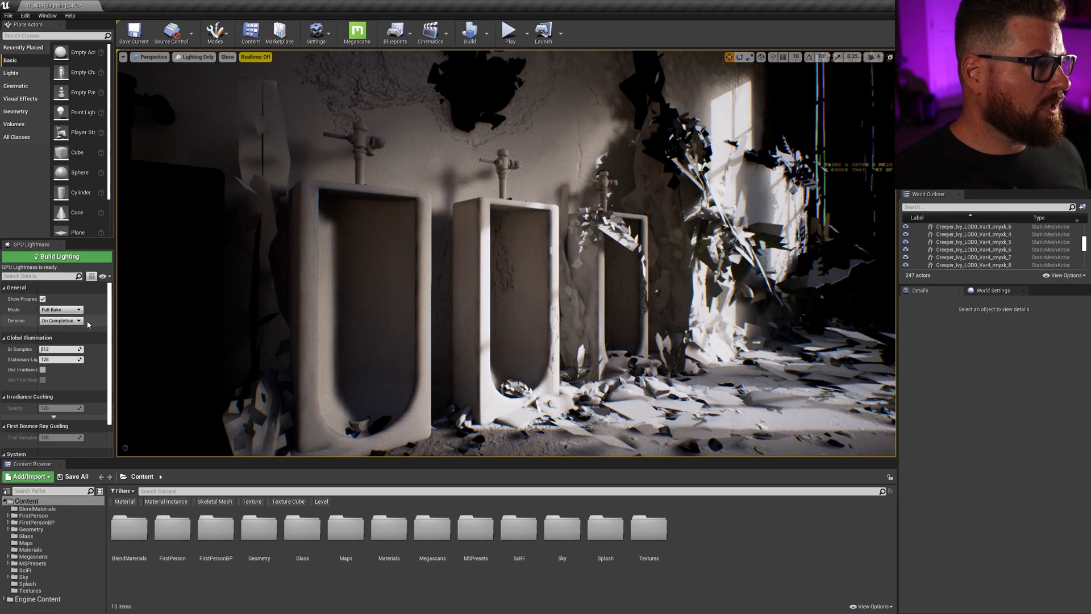
left_click(60, 320)
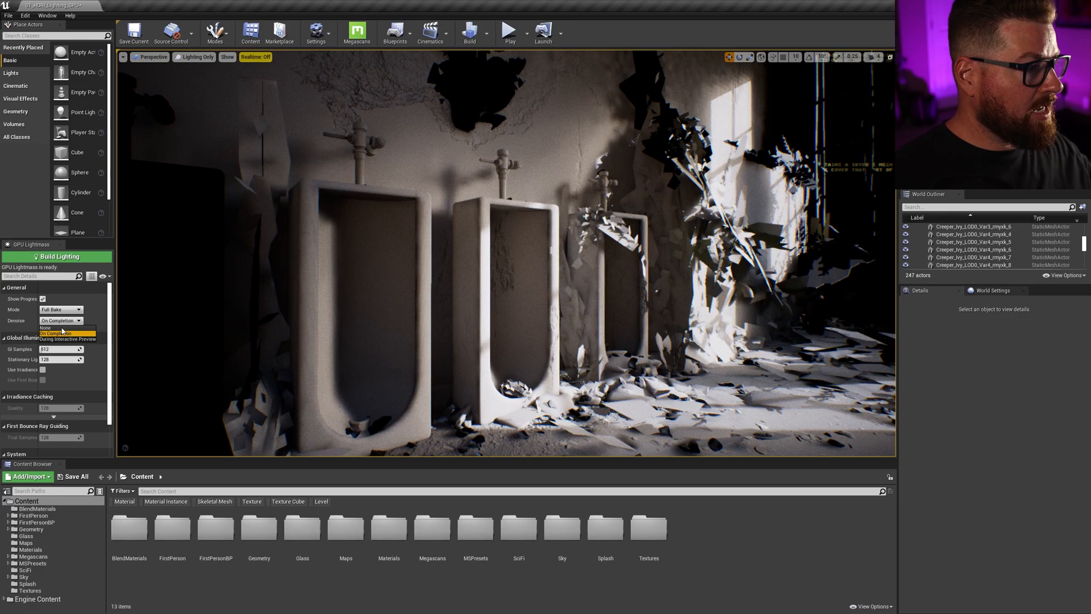
left_click(46, 327)
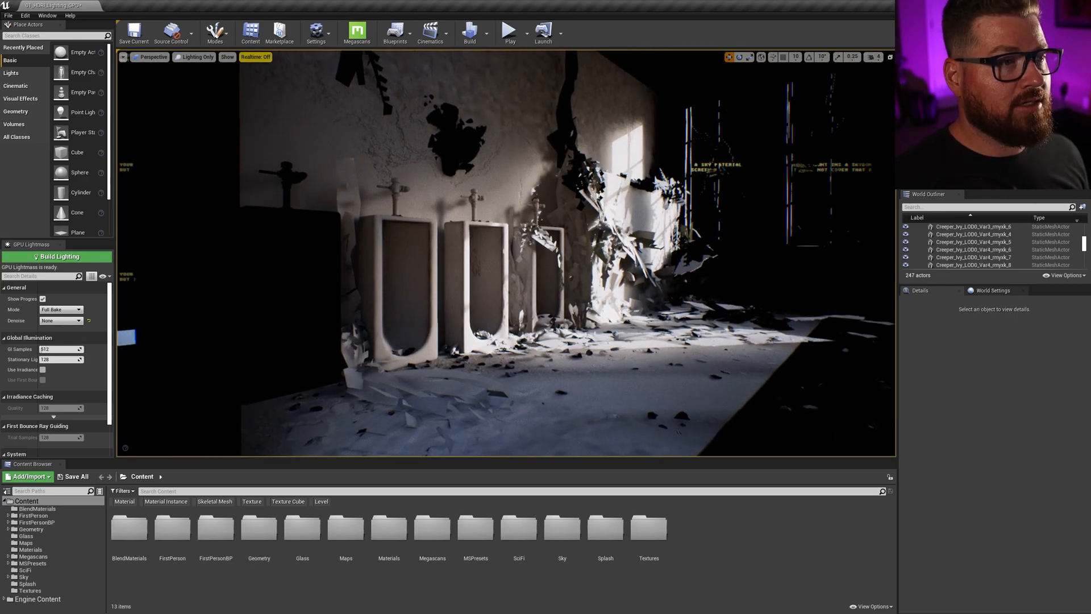
mouse_move(469, 31)
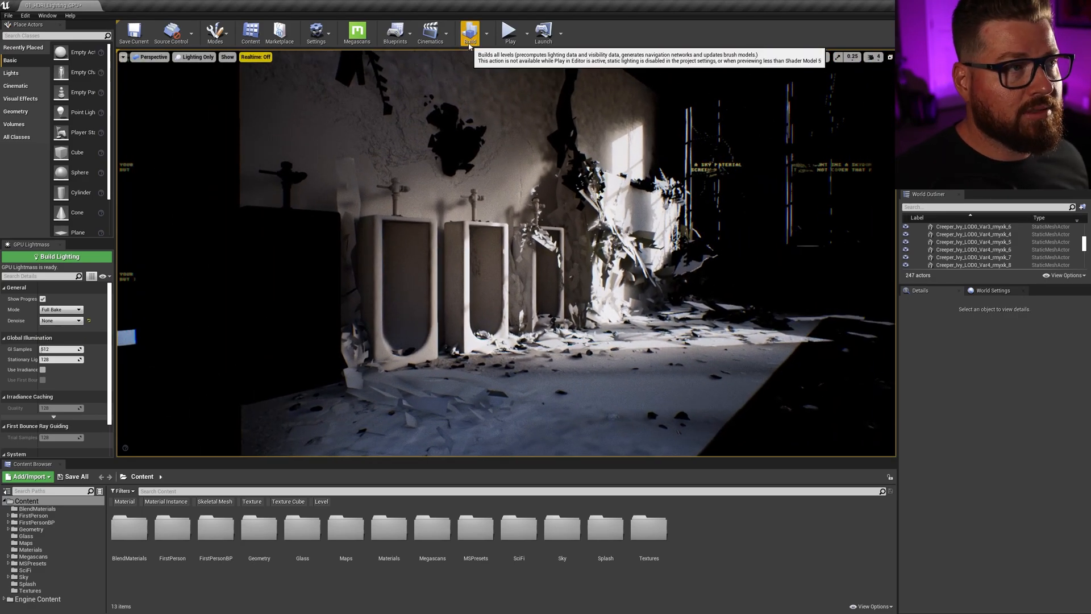
Step: Run the full undenoised GPU Lightmass bake and watch the bathroom's lighting fill in
left_click(469, 32)
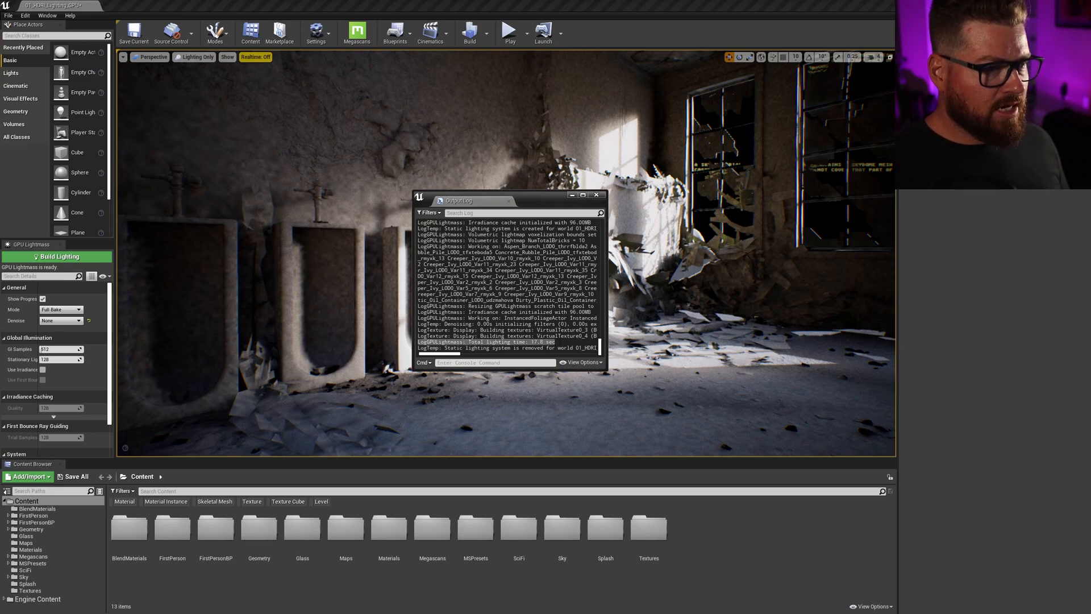
left_click_drag(457, 201, 760, 128)
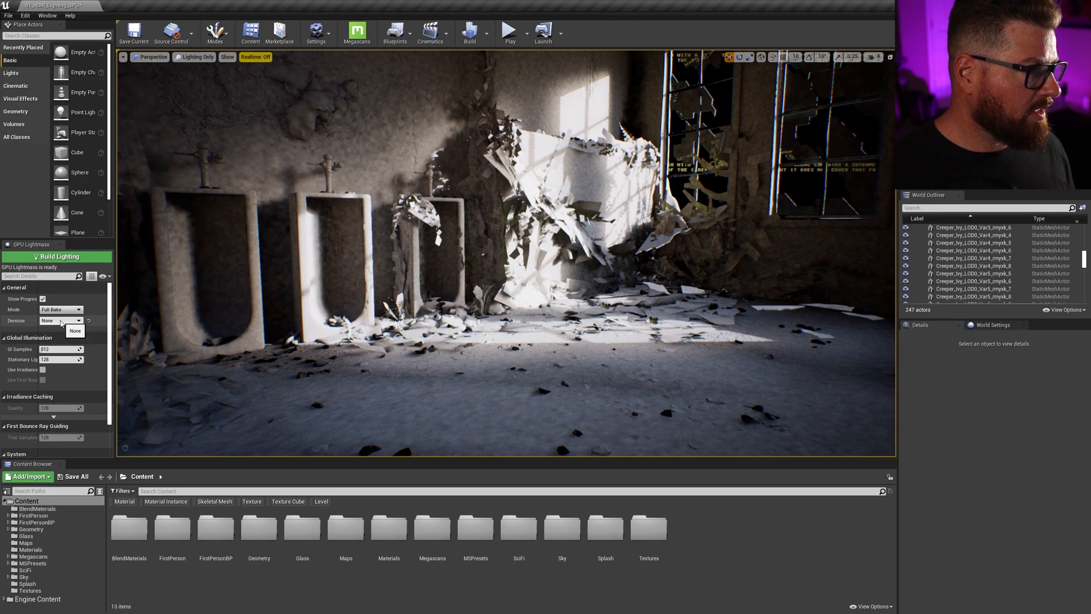
Step: Change the GPU Lightmass Denoise dropdown to On Completion
left_click(74, 329)
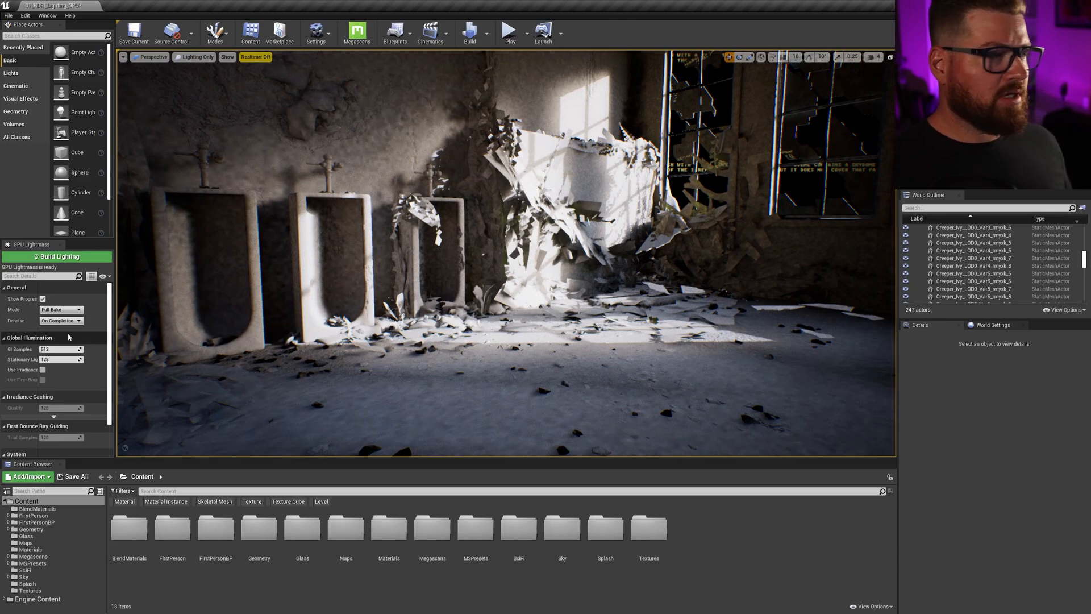
left_click(60, 320)
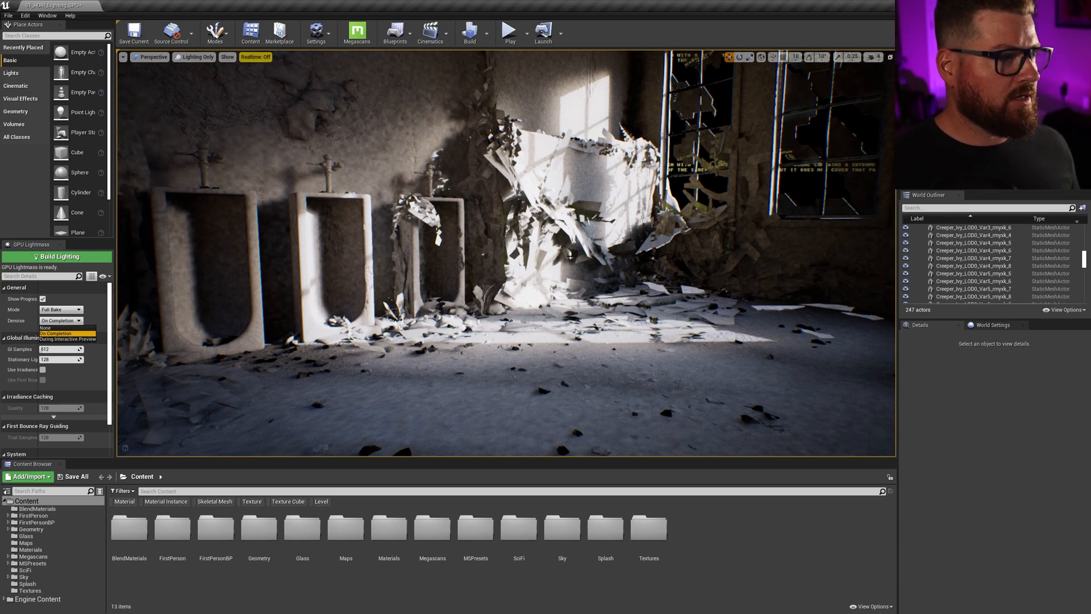
left_click(59, 320)
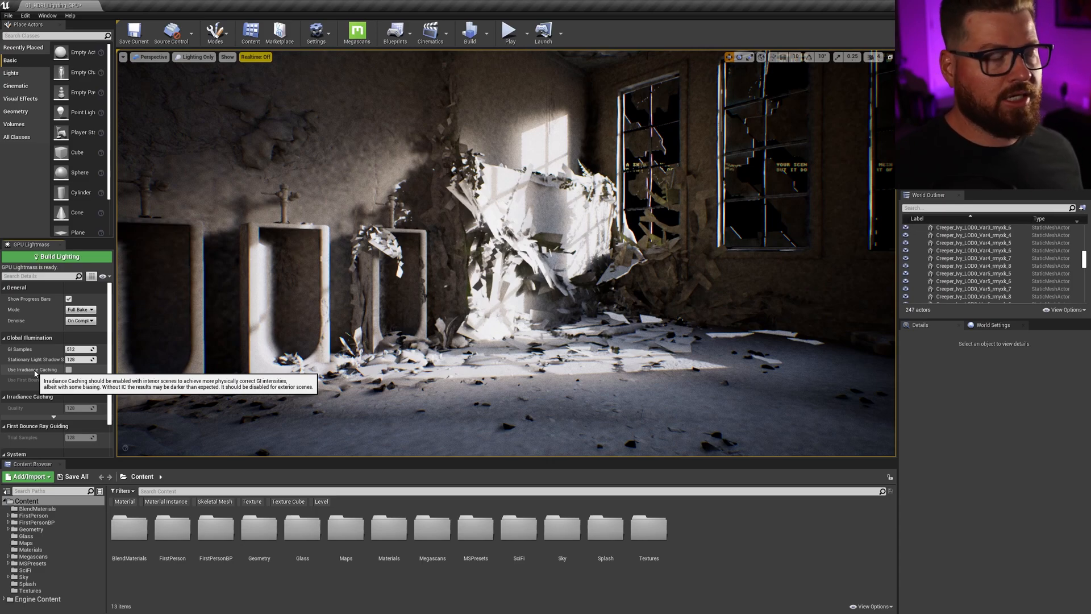
Step: Enable Use Irradiance Caching and Use First Bounce Ray Guiding in GPU Lightmass
left_click(68, 370)
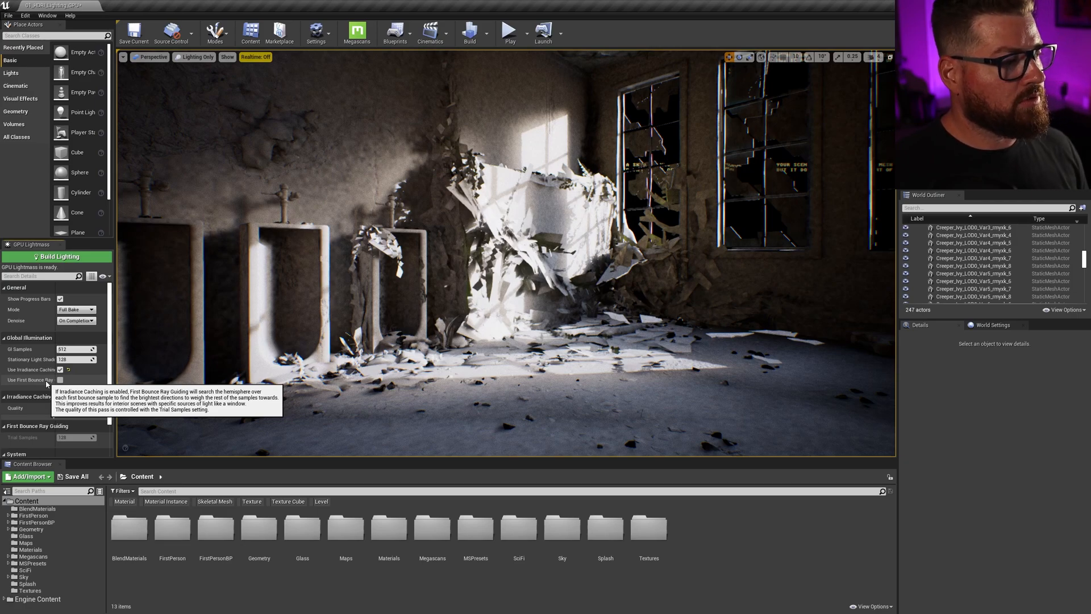
left_click(60, 380)
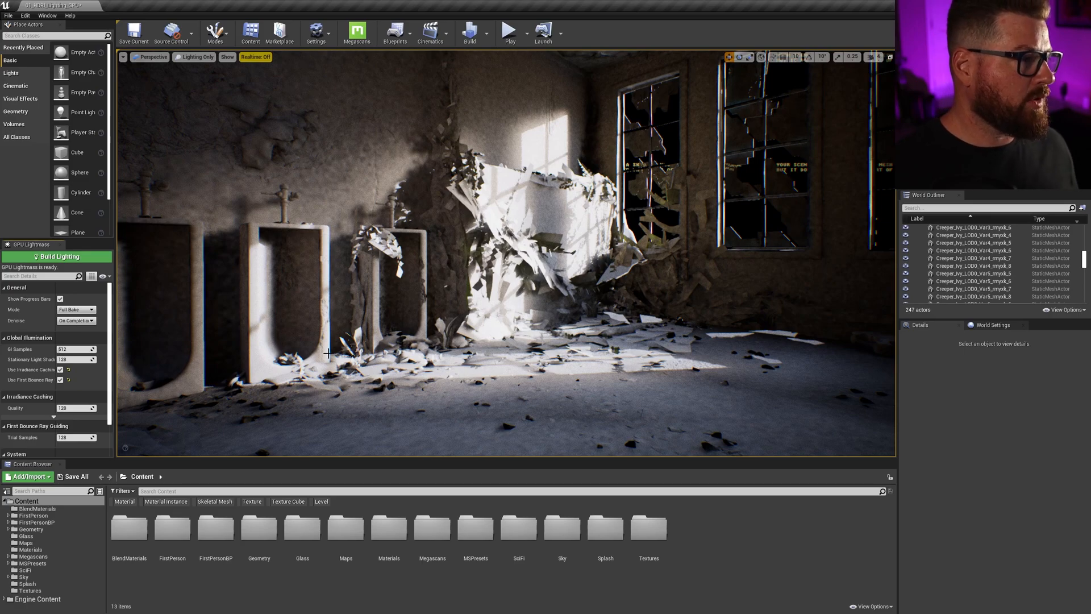
mouse_move(18, 409)
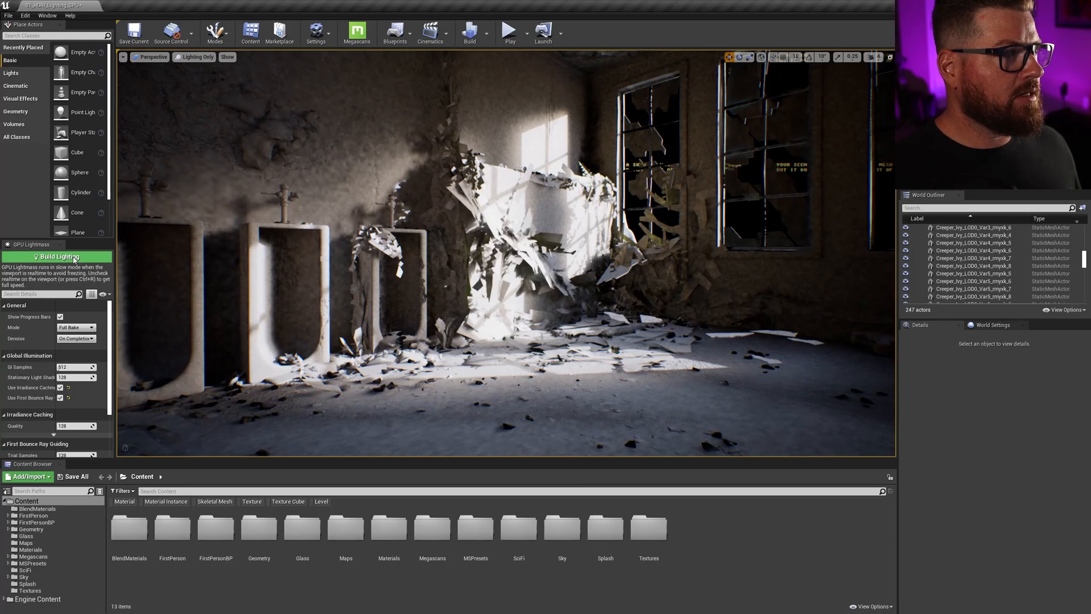
Step: Run Build Lighting in the GPU Lightmass panel with the new settings
left_click(57, 257)
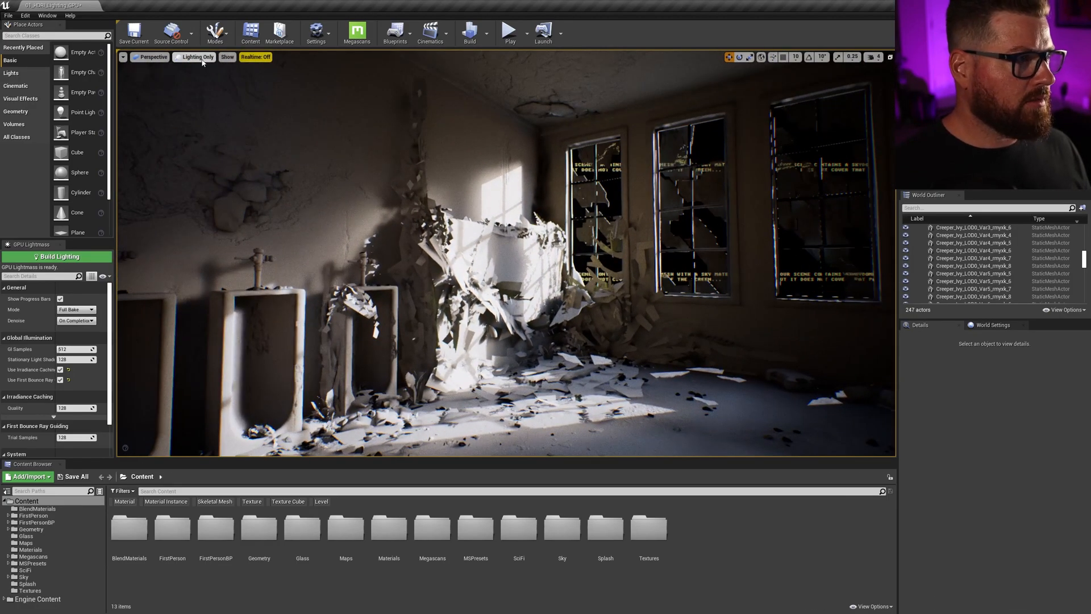
Step: Switch the viewport view mode back to Lit to see the textured bathroom
left_click(195, 57)
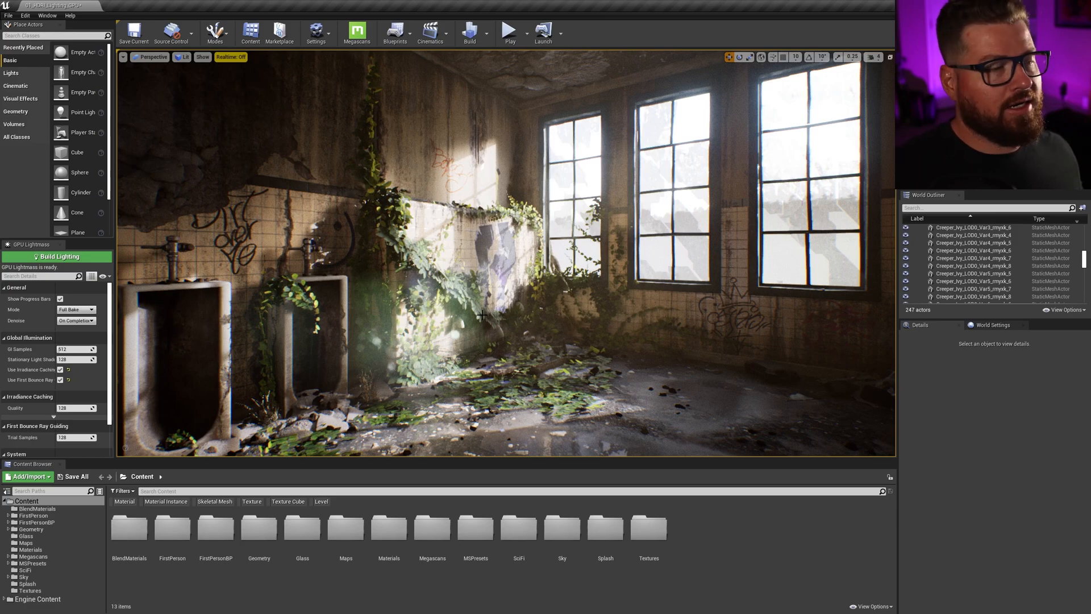
mouse_move(705, 323)
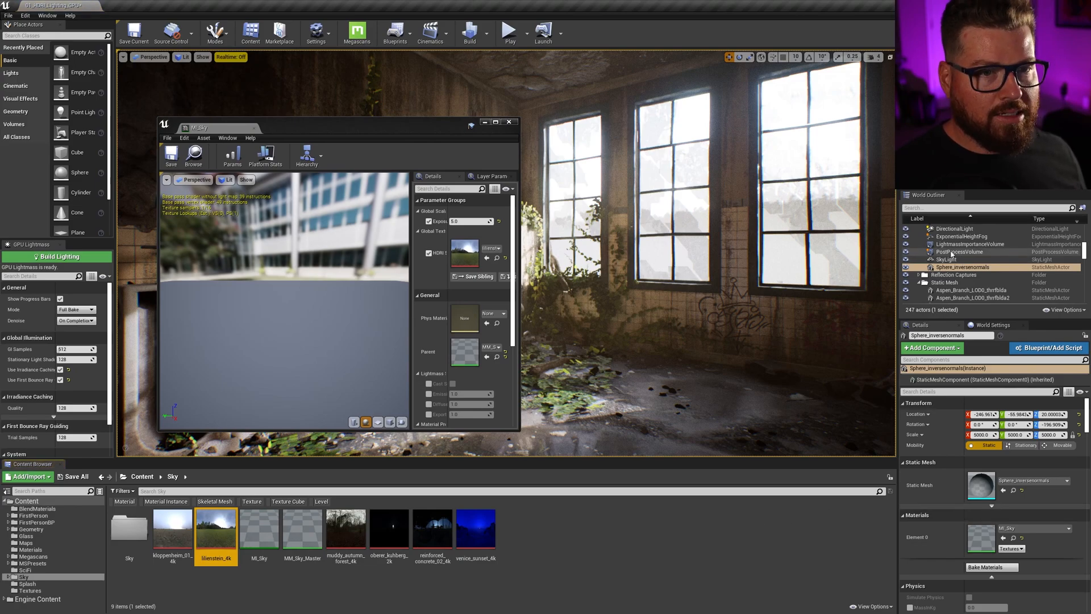
Step: Select SkyLight and choose the venice_sunset_4k texture for the sky HDRI
left_click(944, 259)
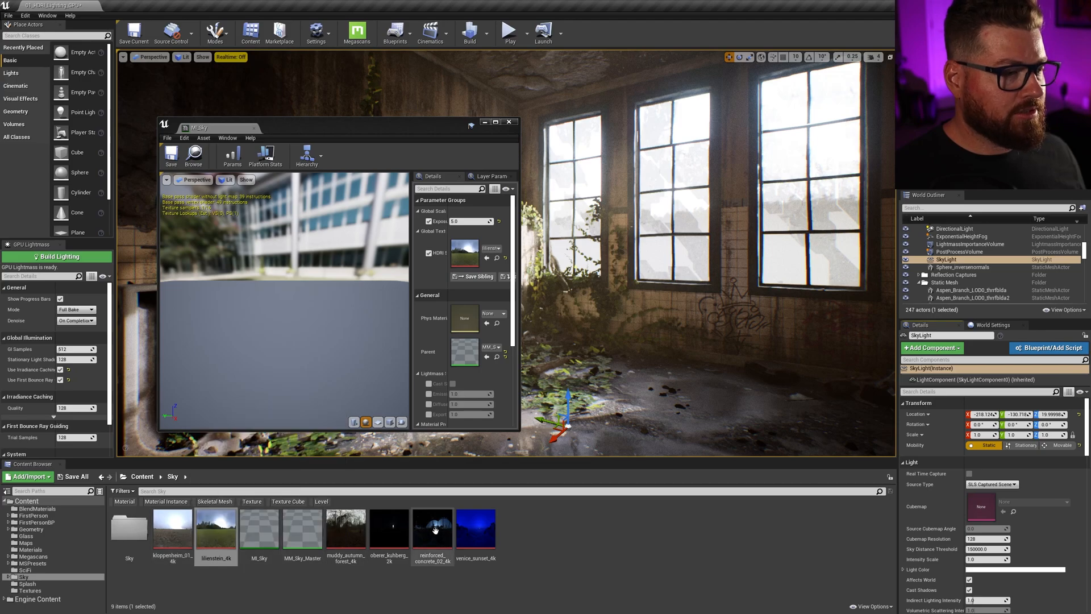
left_click(476, 530)
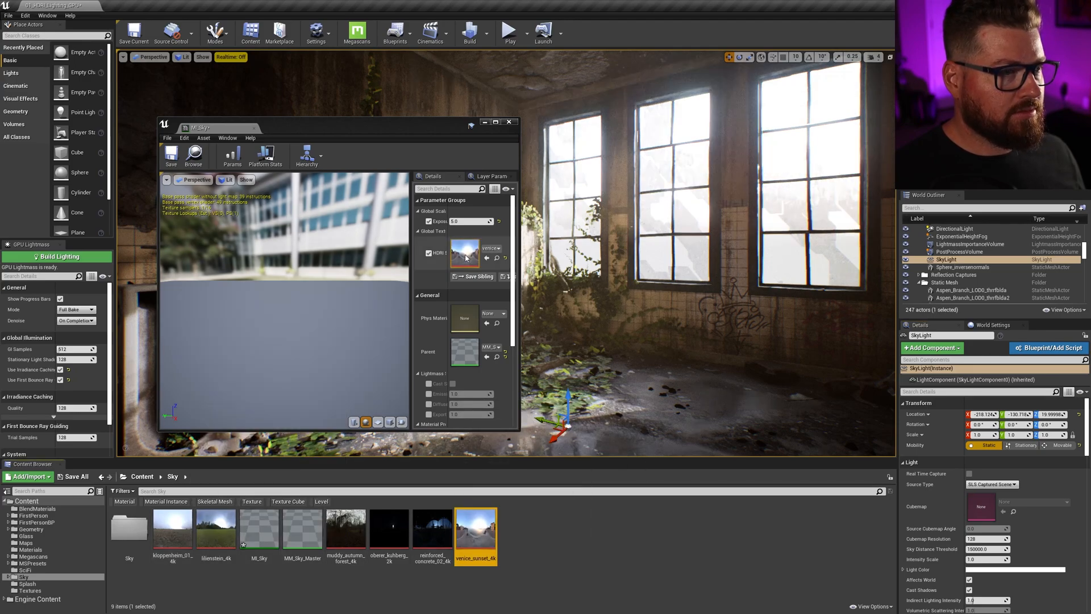